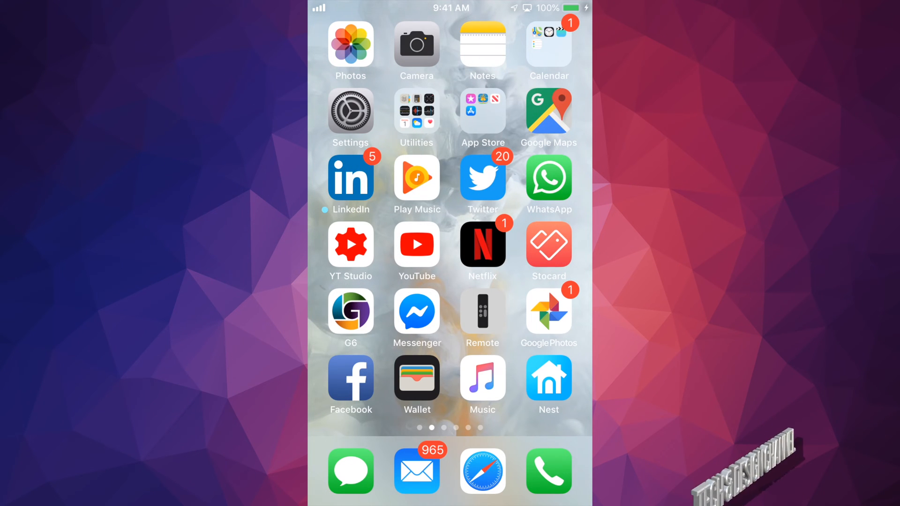
# Launch Settings from the home screen and scroll down to Screen Time.
pyautogui.click(350, 111)
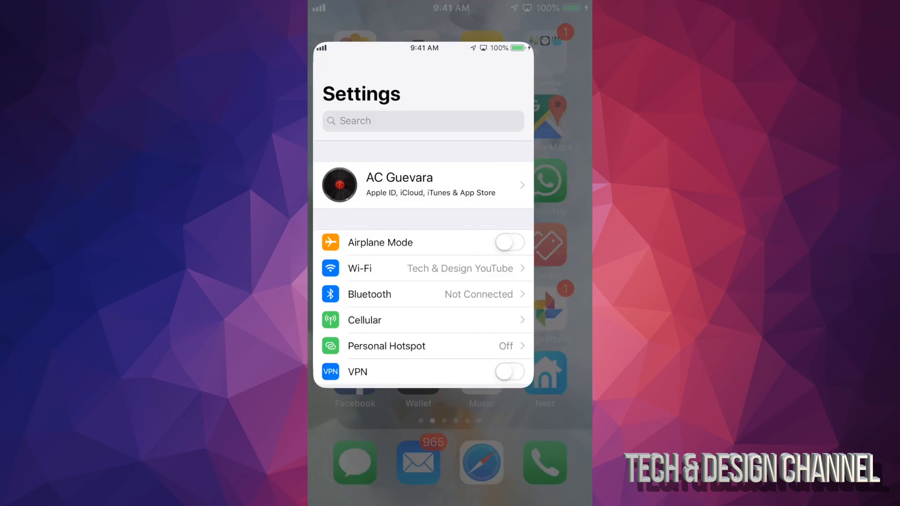
pyautogui.scroll(-3)
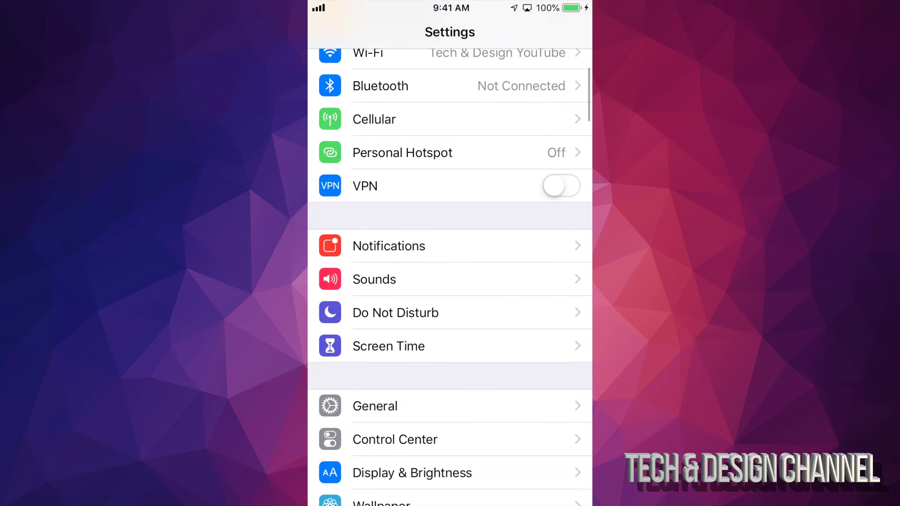
pyautogui.scroll(-3)
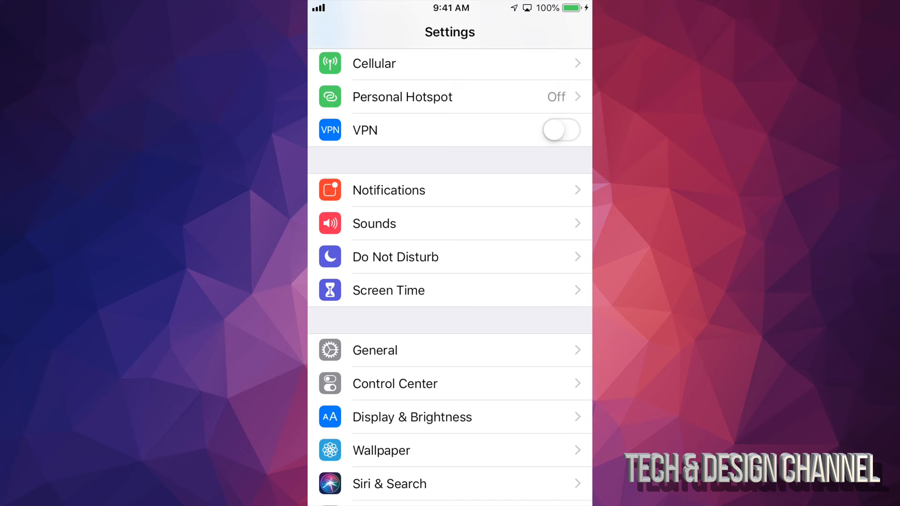
pyautogui.click(388, 290)
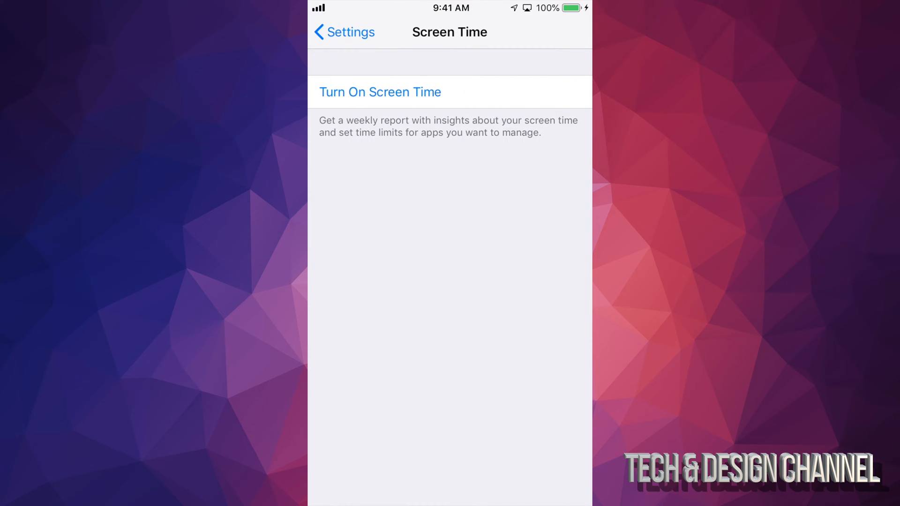
pyautogui.click(380, 92)
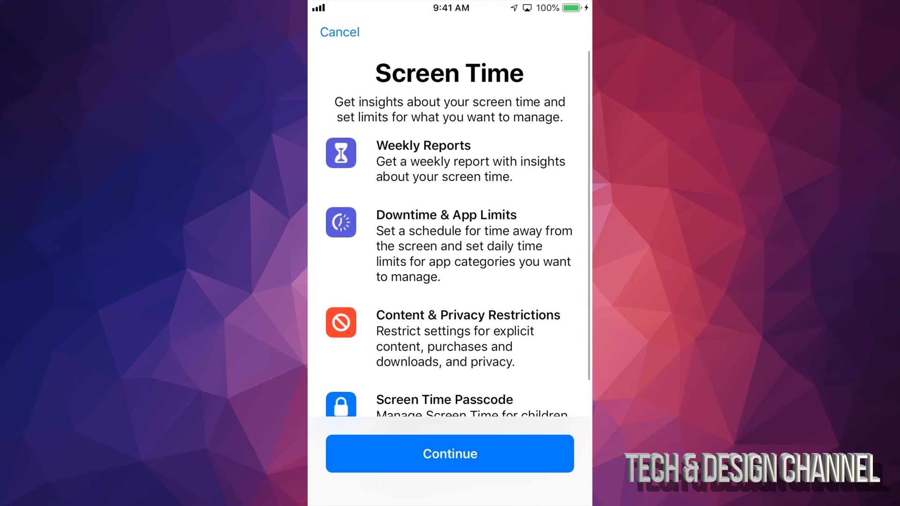
pyautogui.scroll(-3)
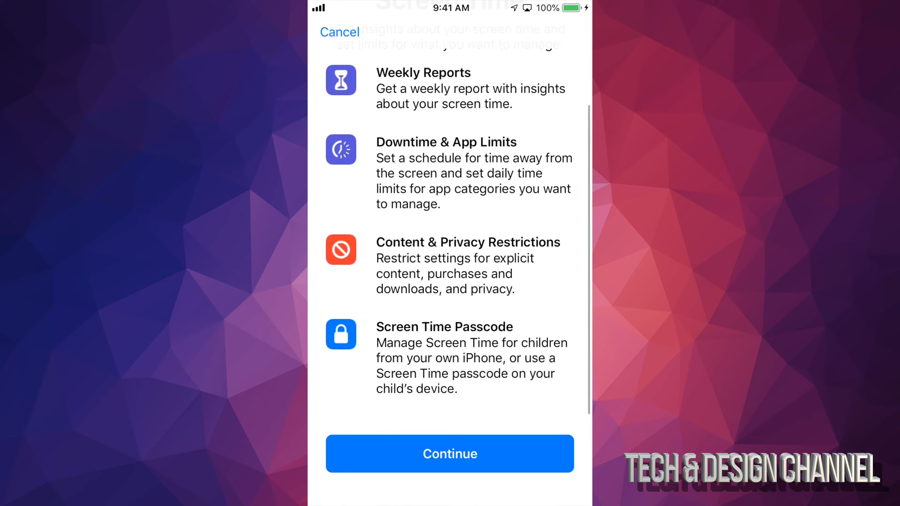
pyautogui.click(449, 454)
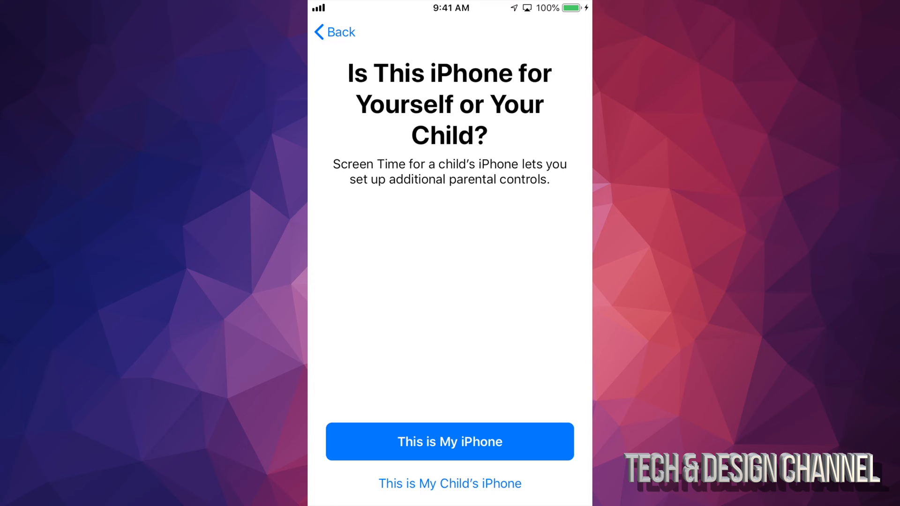
pyautogui.click(450, 441)
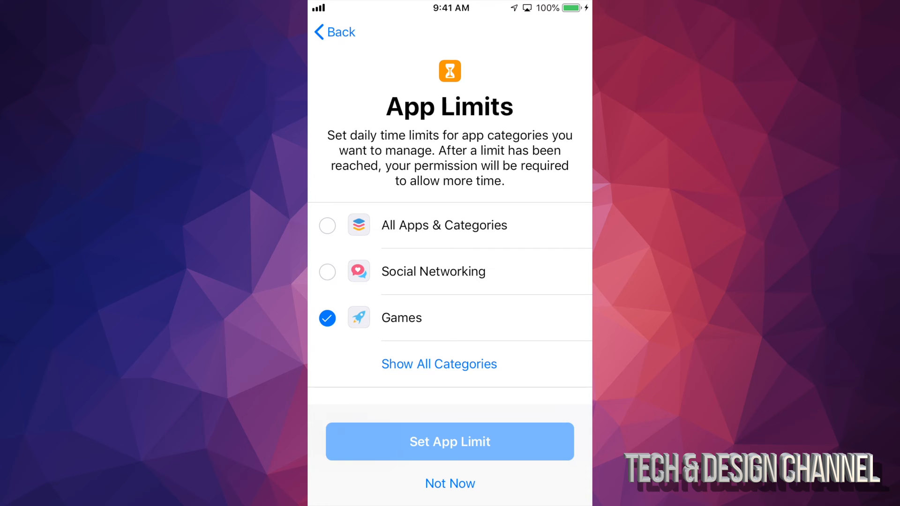
# Set a daily limit of 1 hour 1 min for the Games category and apply it.
pyautogui.click(327, 225)
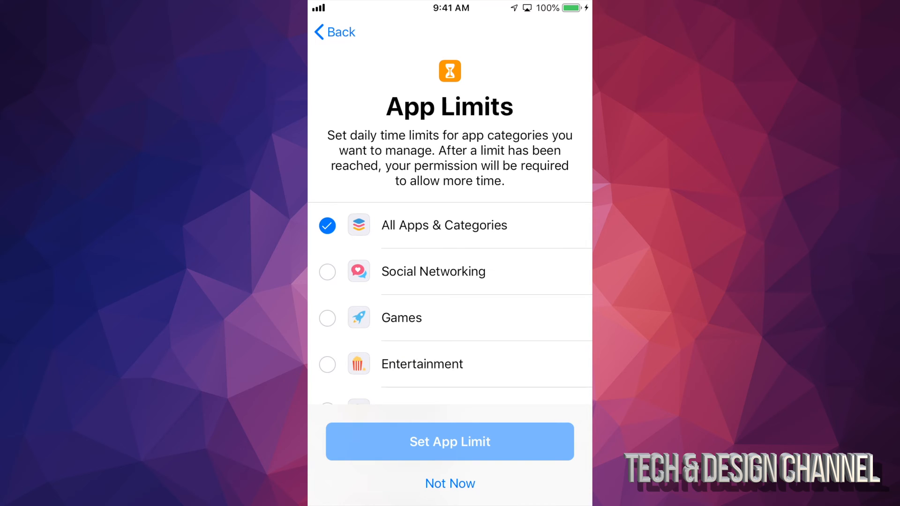
pyautogui.scroll(-3)
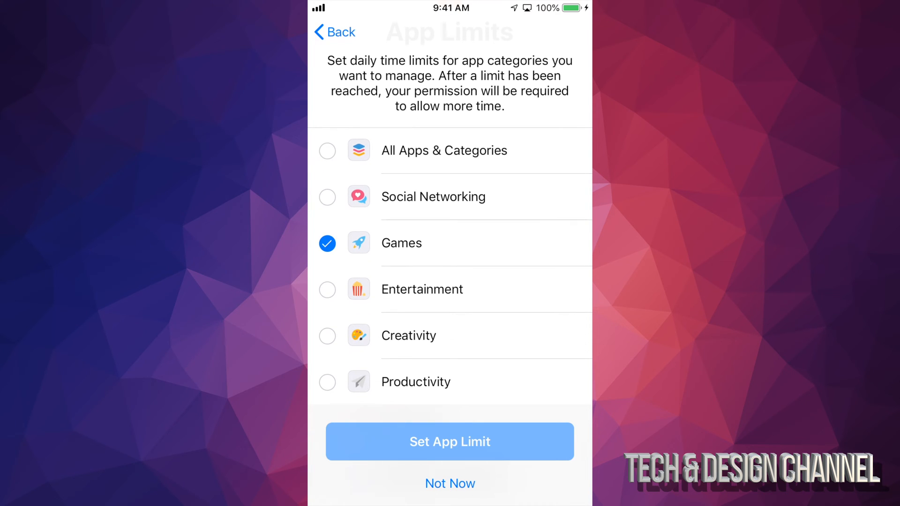
pyautogui.scroll(-3)
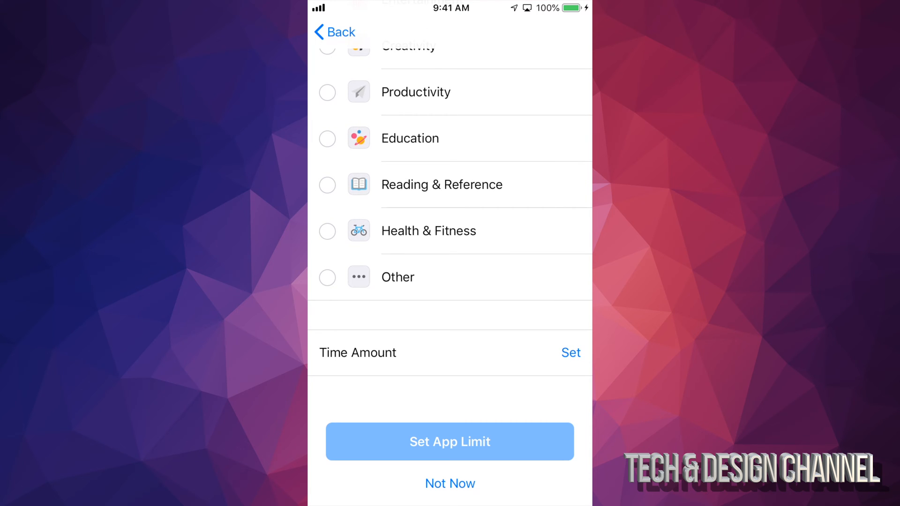
pyautogui.click(570, 352)
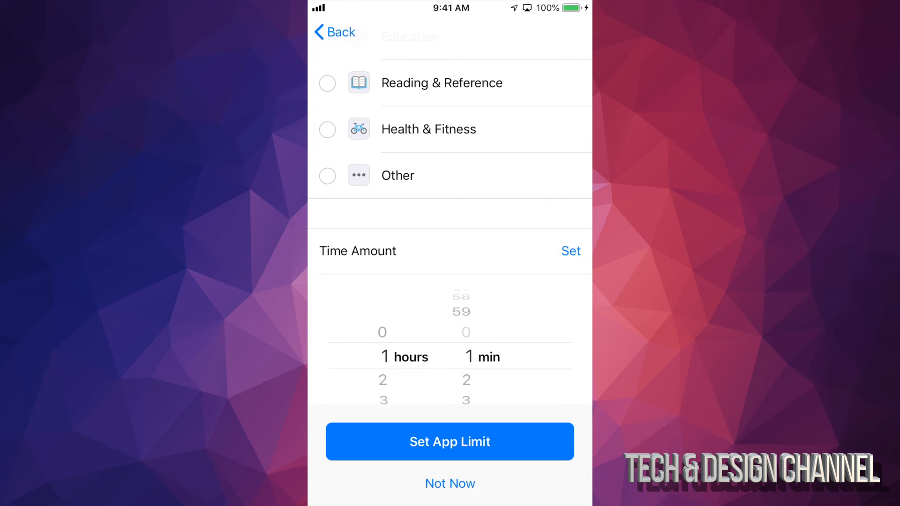
pyautogui.click(571, 251)
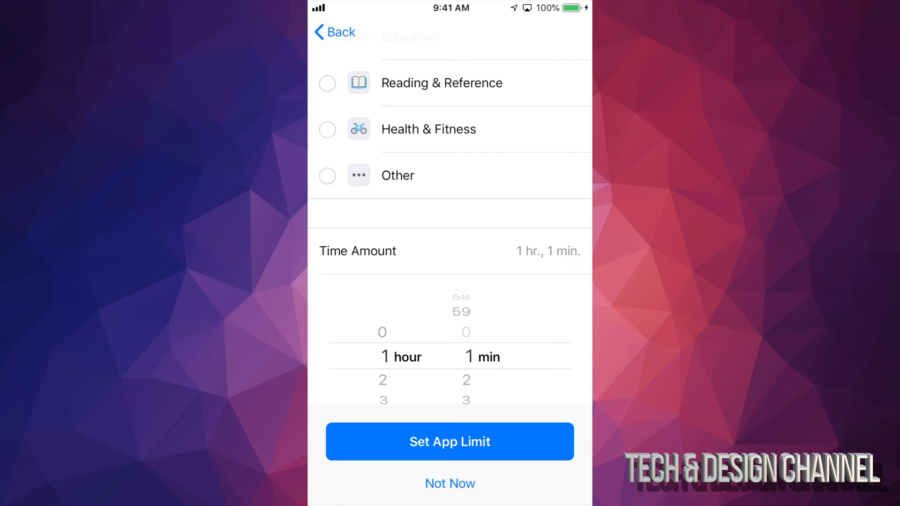
pyautogui.click(450, 442)
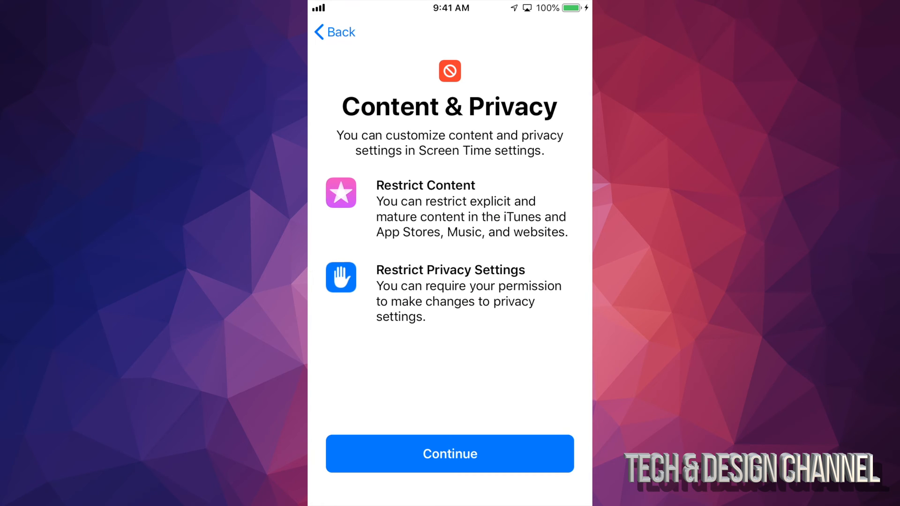
# Continue past Content & Privacy, then go into Content & Privacy Restrictions from the Screen Time page.
pyautogui.click(450, 453)
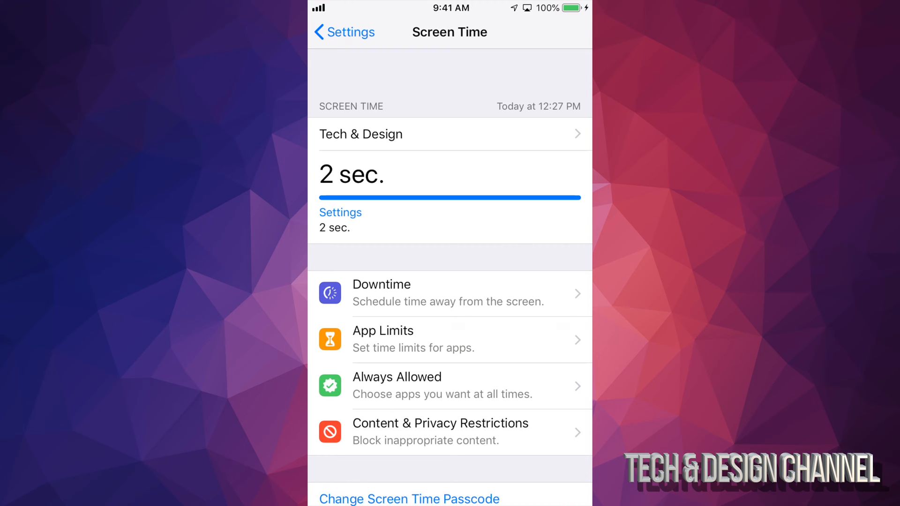
pyautogui.scroll(-3)
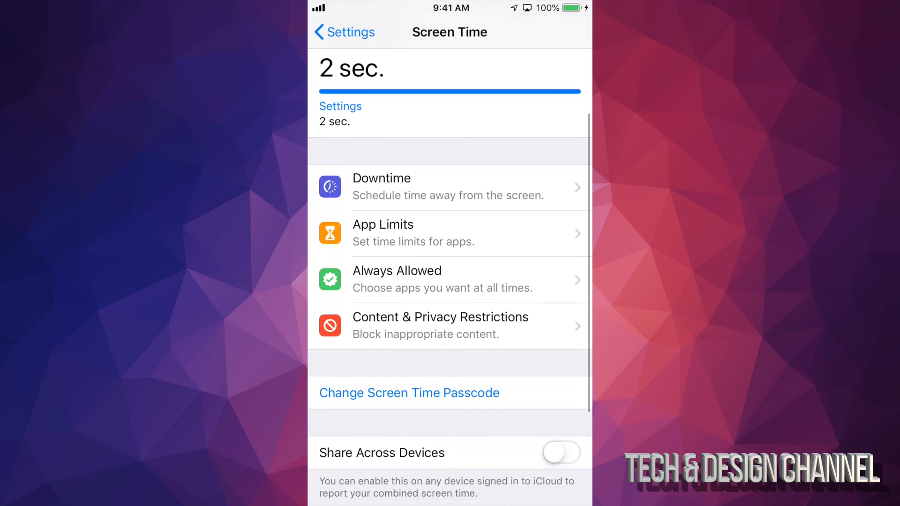
pyautogui.scroll(-3)
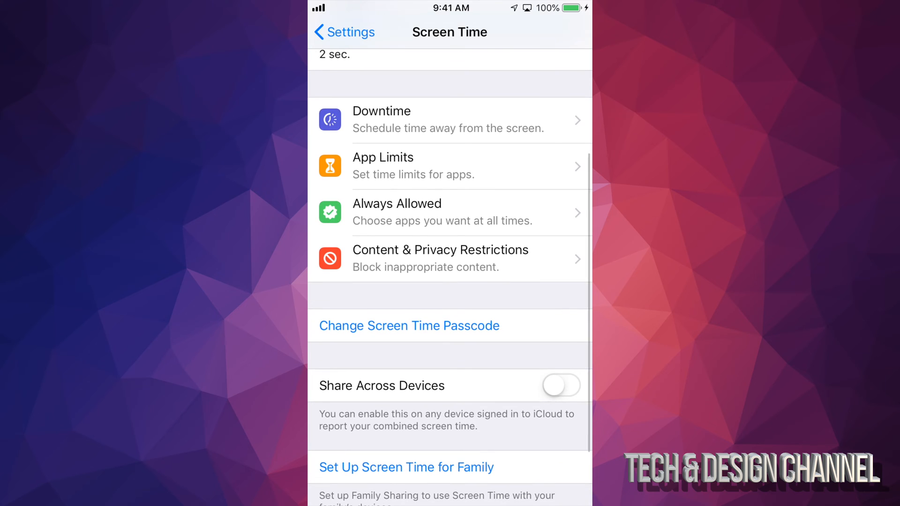
pyautogui.click(409, 326)
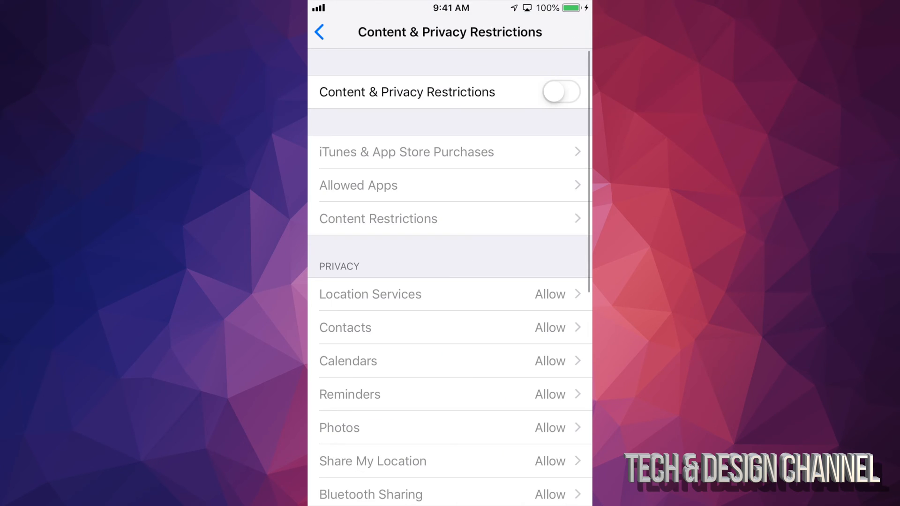
# Enable Content & Privacy Restrictions and set Installing Apps, Deleting Apps and In-app Purchases to Don't Allow.
pyautogui.click(561, 92)
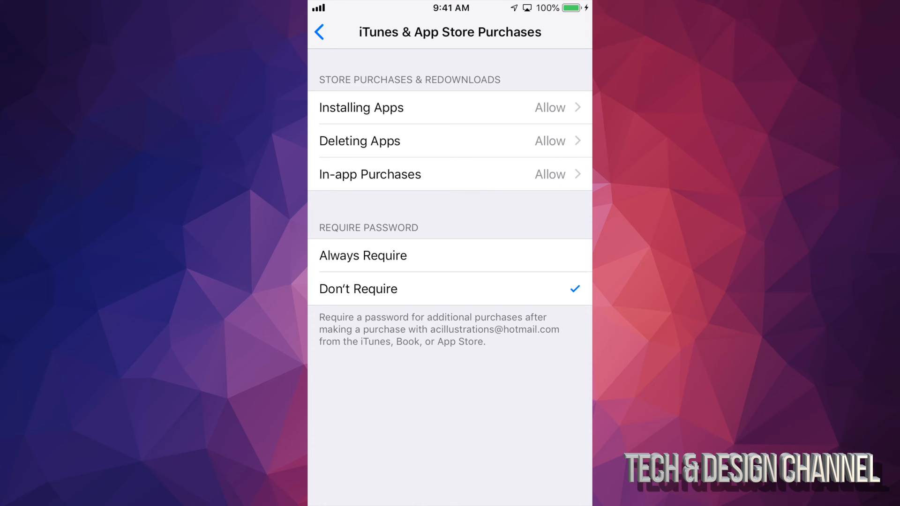
pyautogui.click(361, 107)
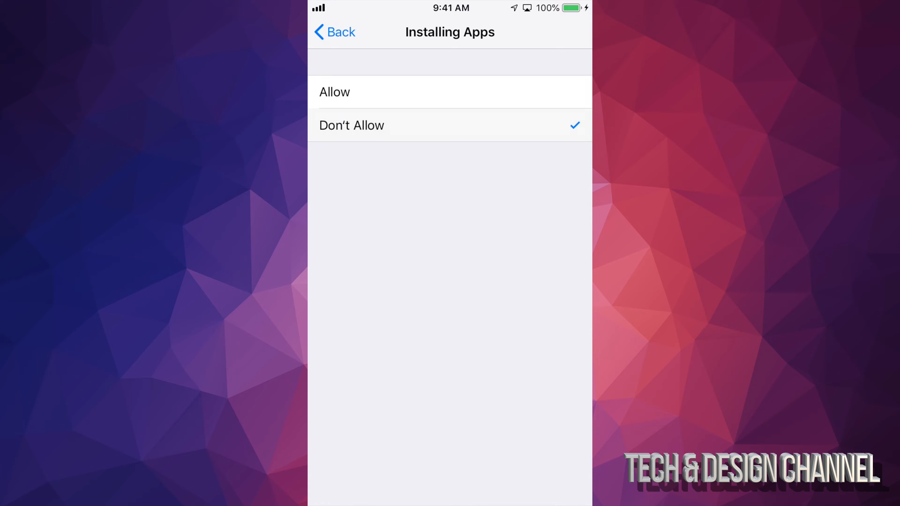
pyautogui.click(333, 32)
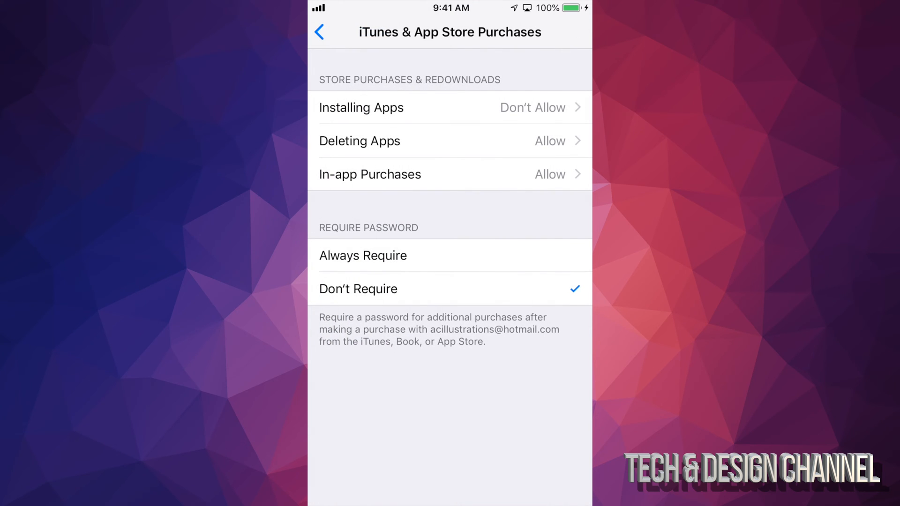
pyautogui.click(360, 141)
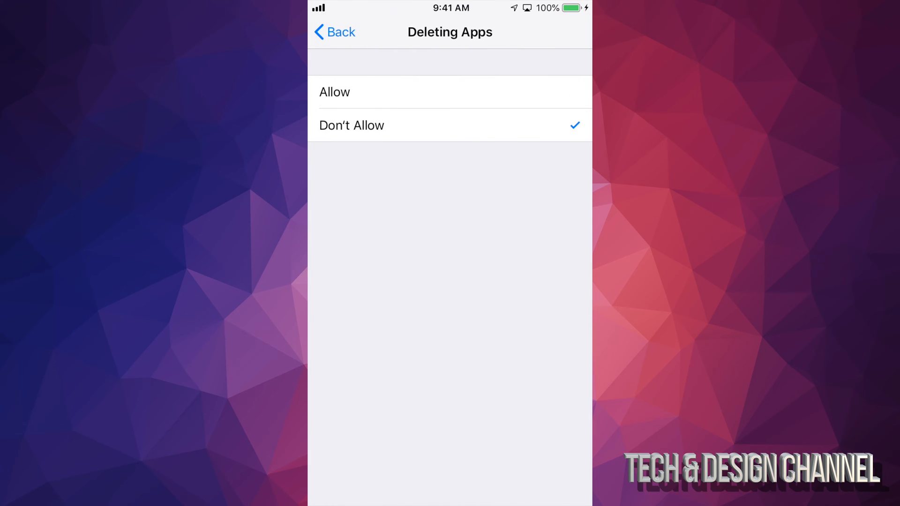
pyautogui.click(332, 32)
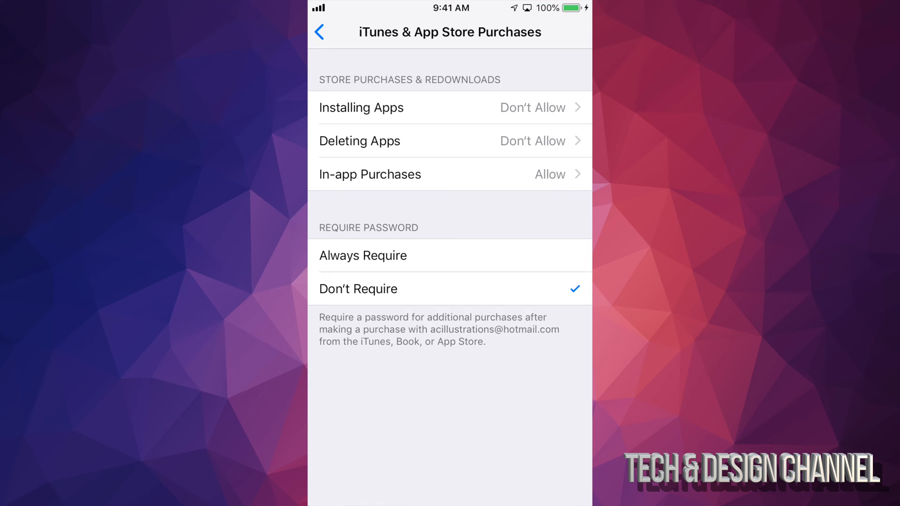
pyautogui.click(369, 175)
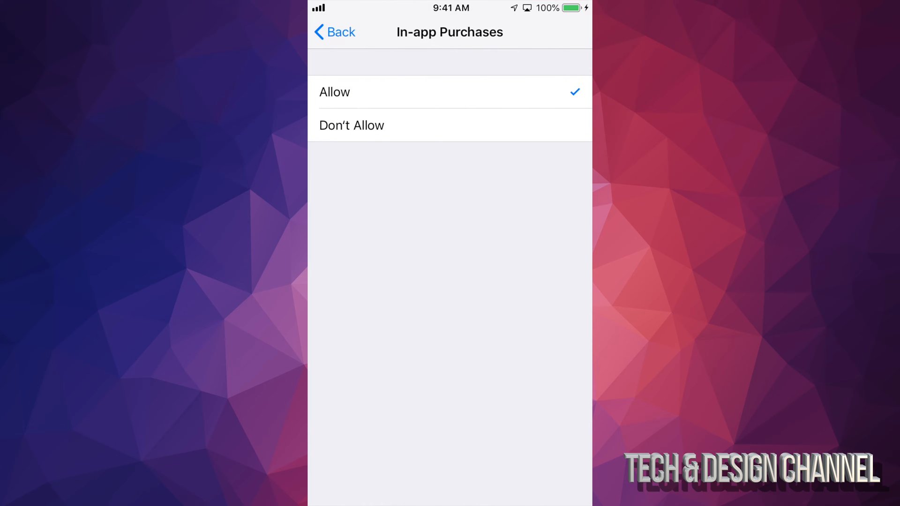
pyautogui.click(336, 32)
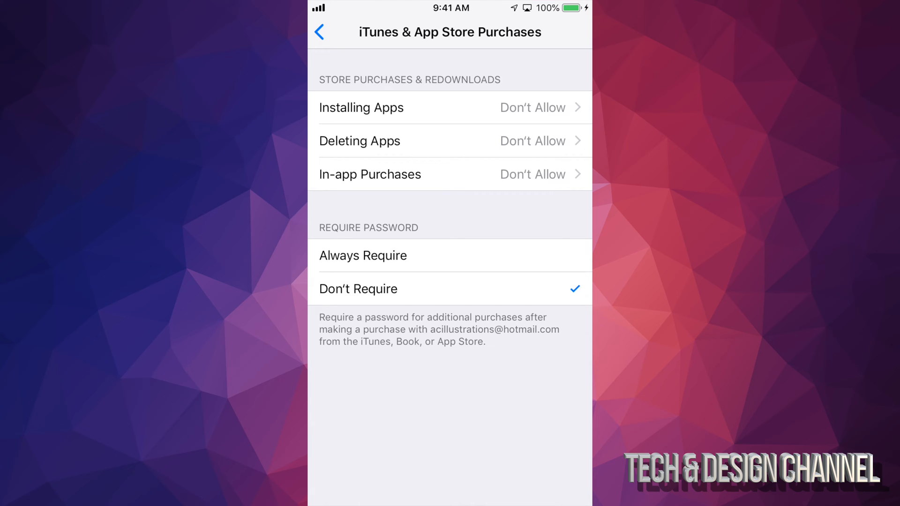
# Briefly switch Require Password on, leave it at Don't Require, and go back to the restrictions page.
pyautogui.click(364, 255)
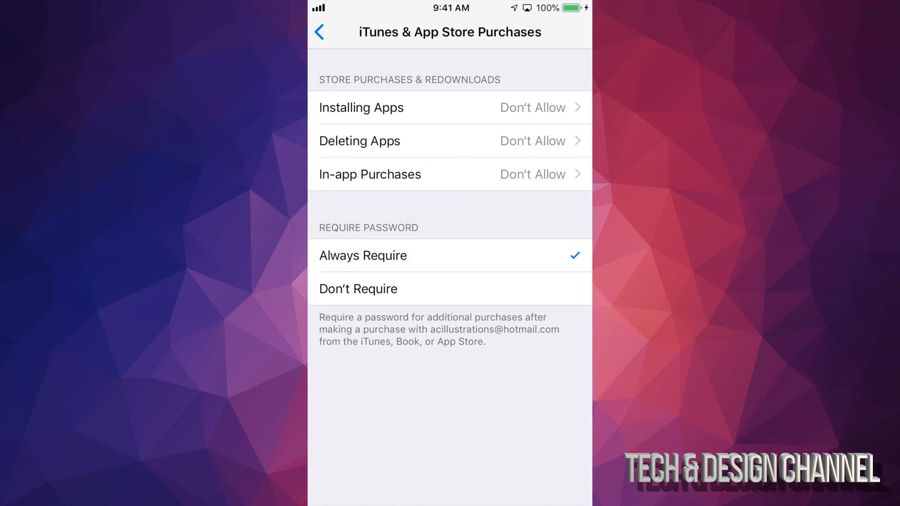
pyautogui.click(449, 289)
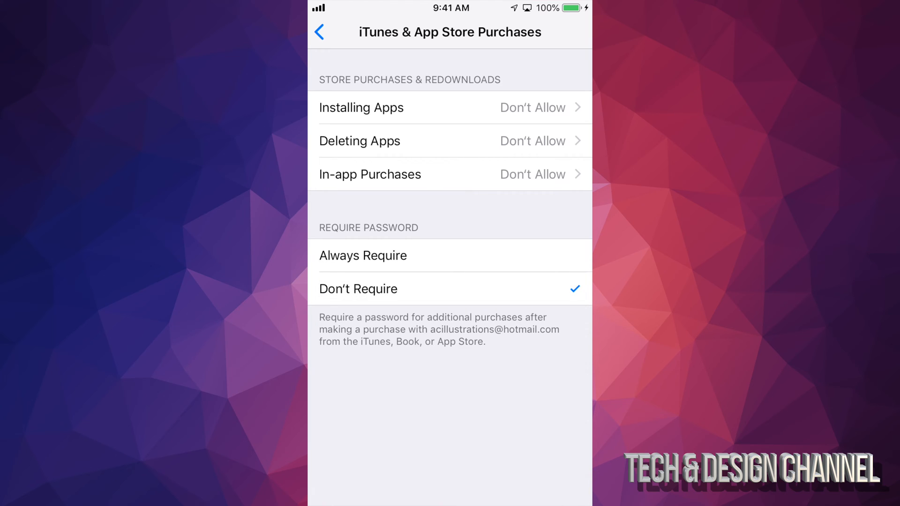
pyautogui.click(326, 29)
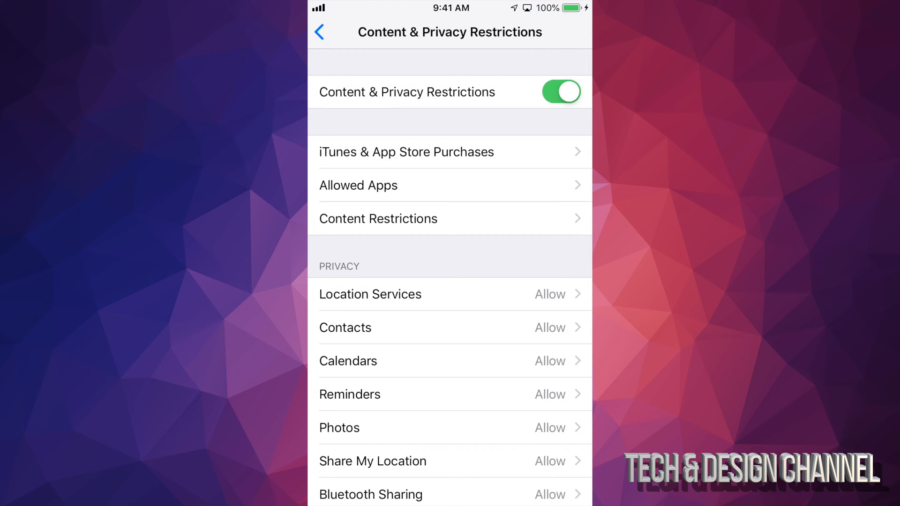
# Review the Allowed Apps list, leaving every app enabled, and go back.
pyautogui.scroll(-3)
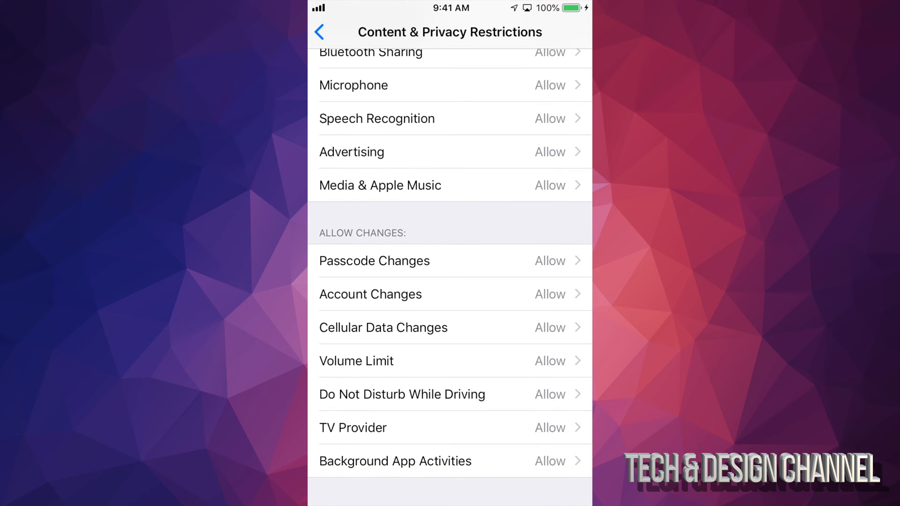
pyautogui.scroll(-3)
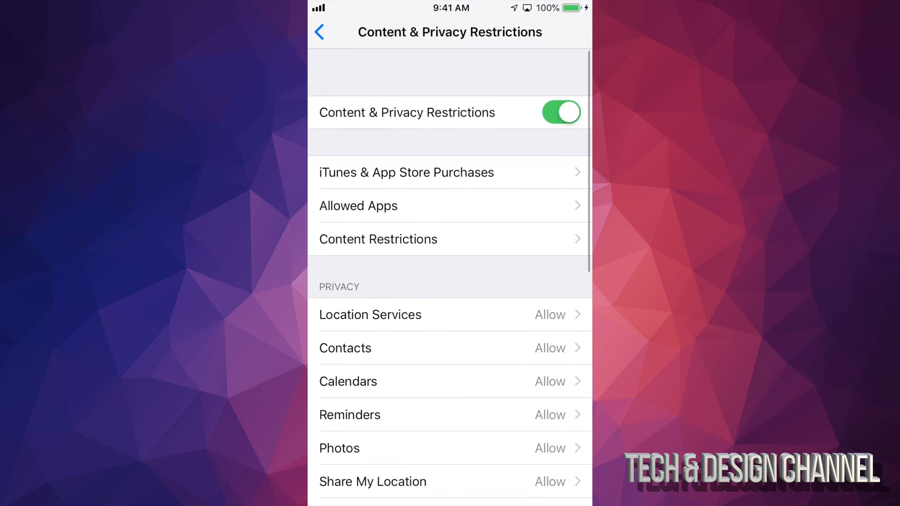
pyautogui.scroll(-3)
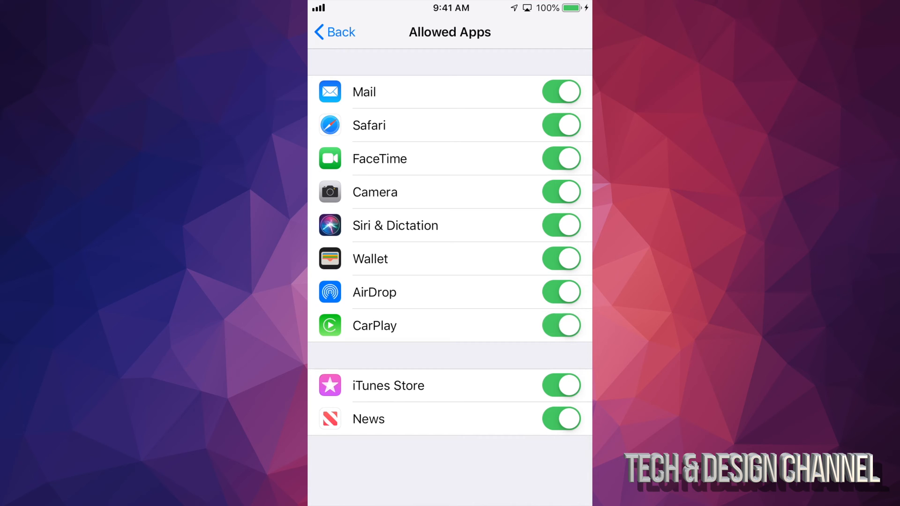
pyautogui.click(329, 32)
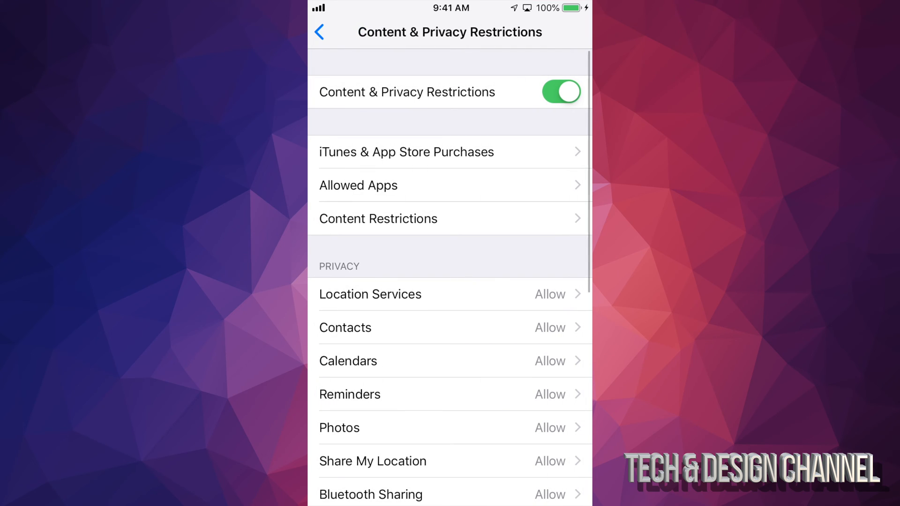
# Scroll through the remaining privacy restrictions unchanged and return to the Screen Time overview.
pyautogui.scroll(-3)
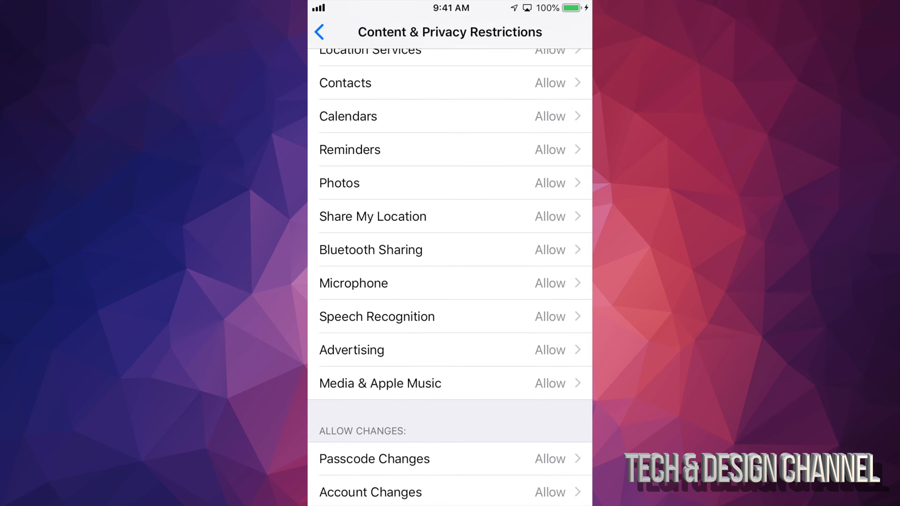
pyautogui.scroll(-3)
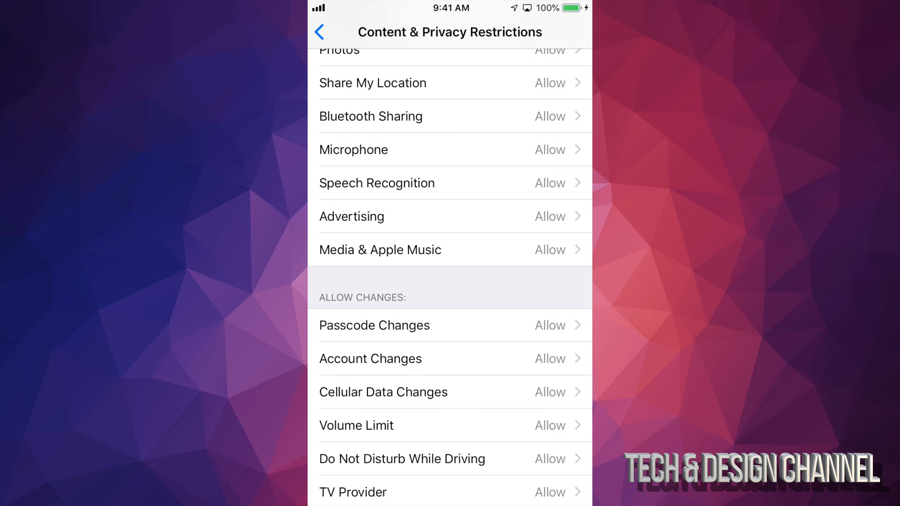
pyautogui.scroll(3)
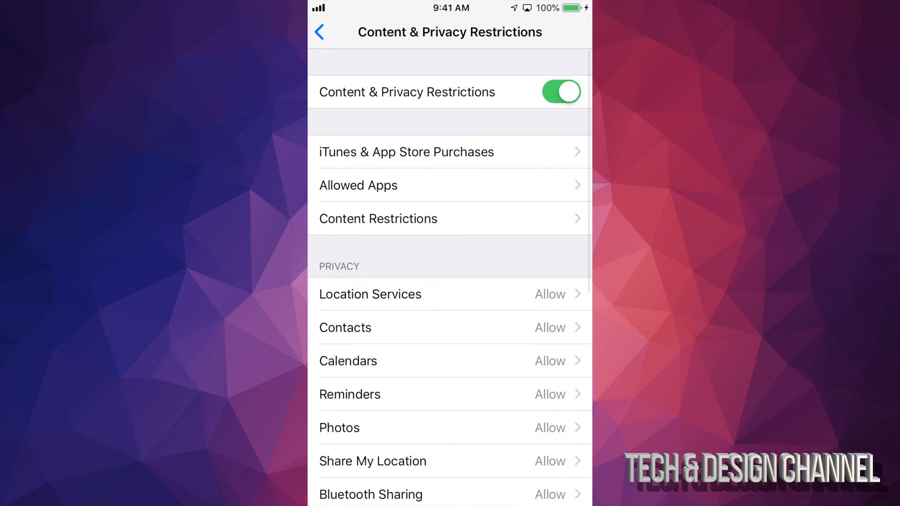
pyautogui.click(322, 30)
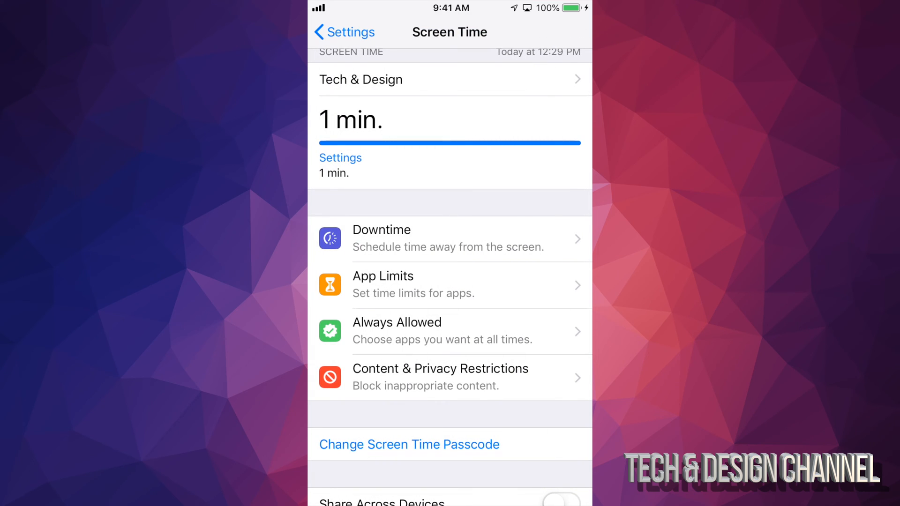
pyautogui.click(334, 31)
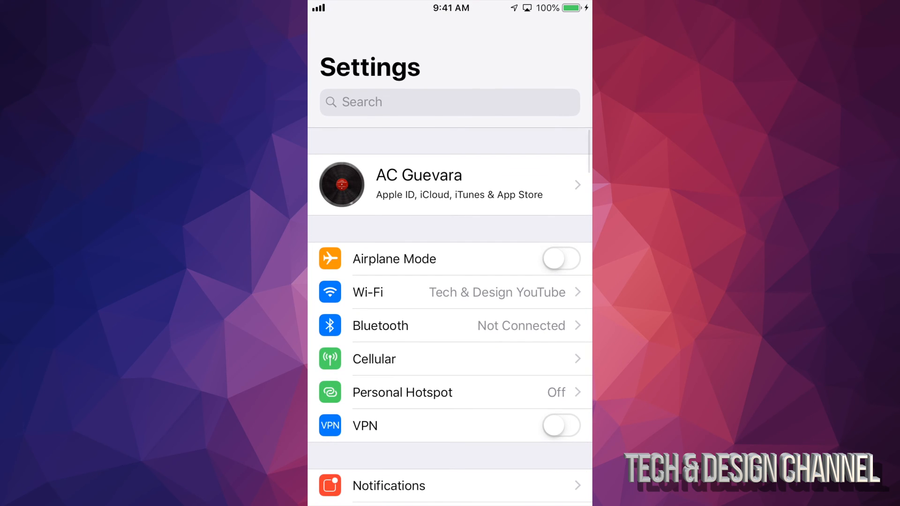
pyautogui.scroll(-3)
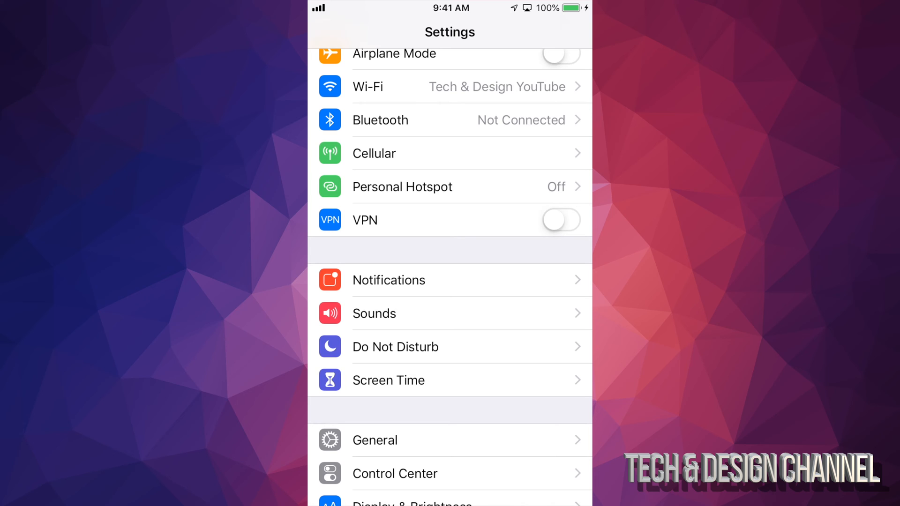
pyautogui.click(388, 380)
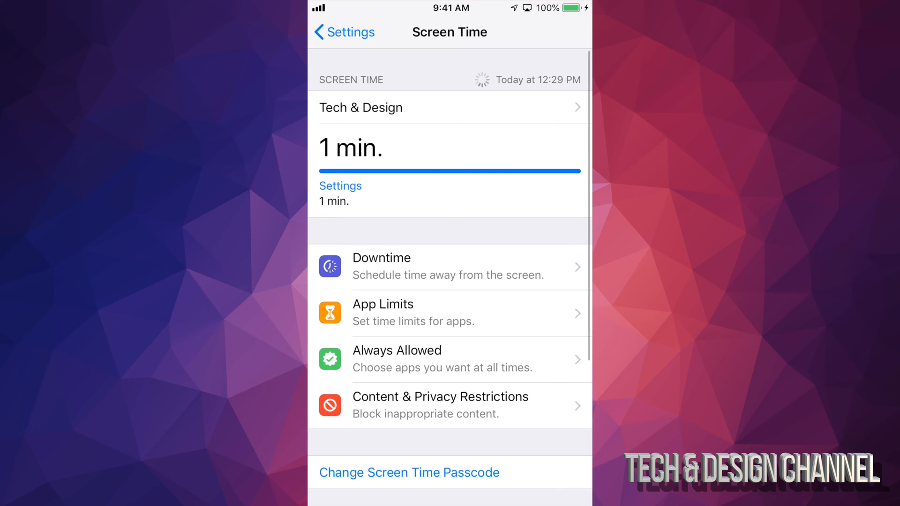
pyautogui.click(408, 473)
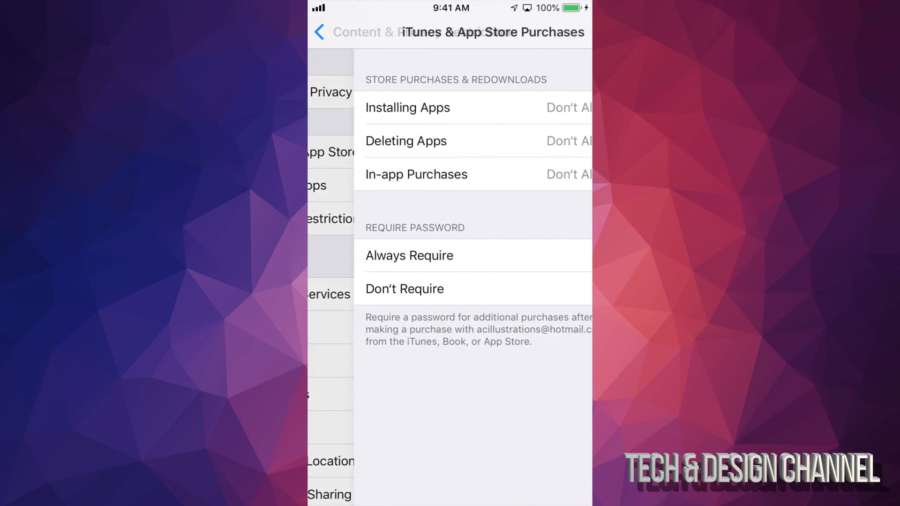
pyautogui.click(408, 108)
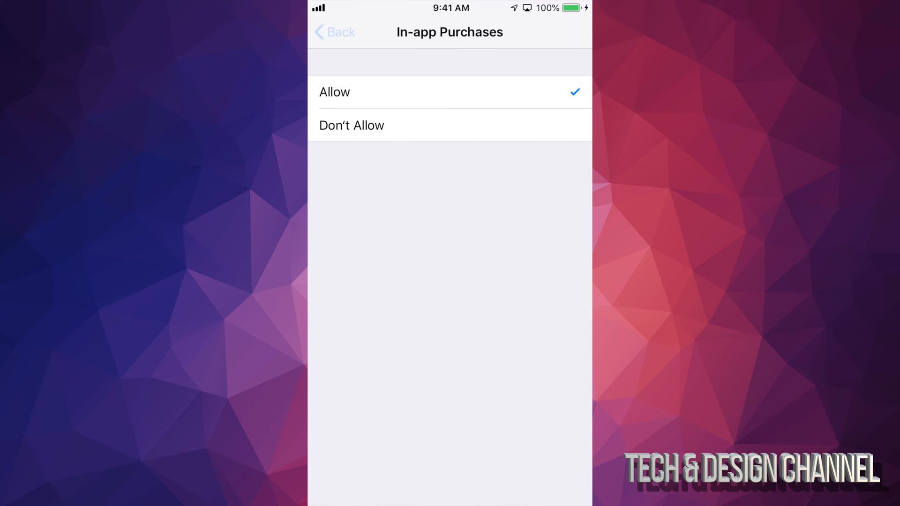
pyautogui.click(335, 32)
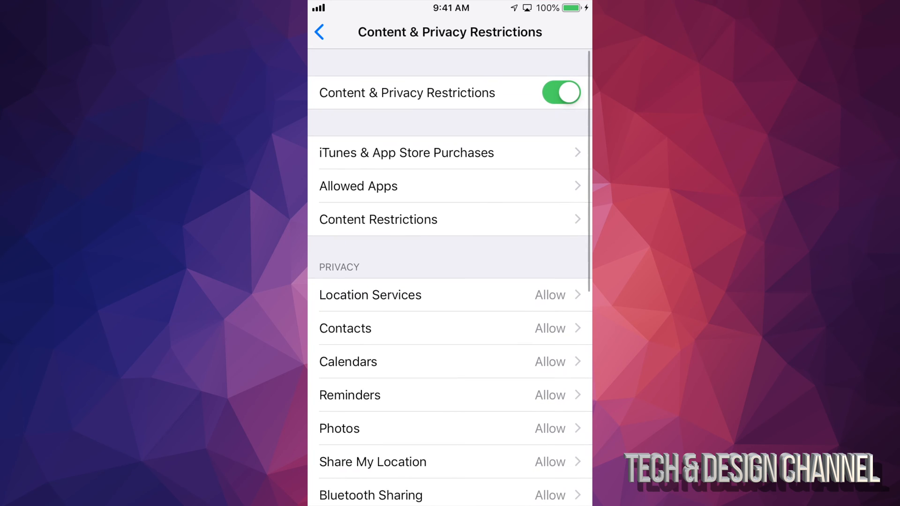
pyautogui.click(323, 30)
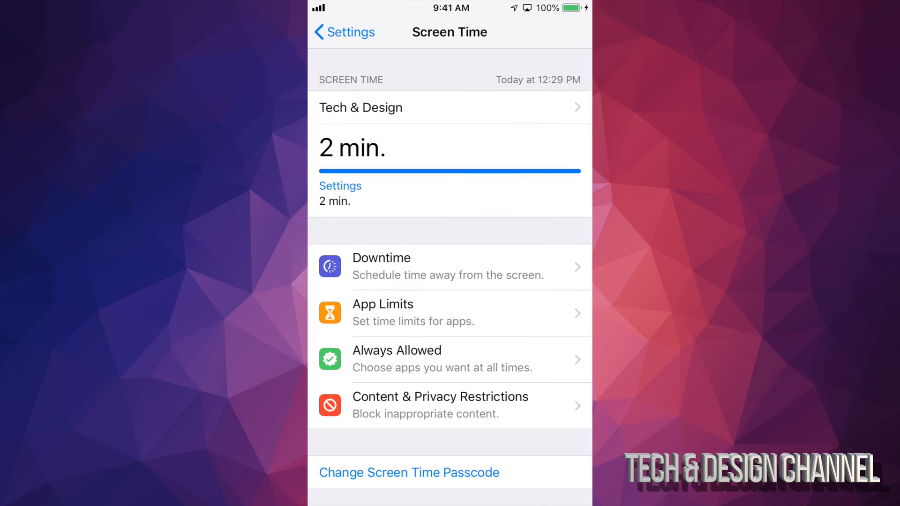
# Turn Off Screen Time and return to the main Settings list.
pyautogui.scroll(-3)
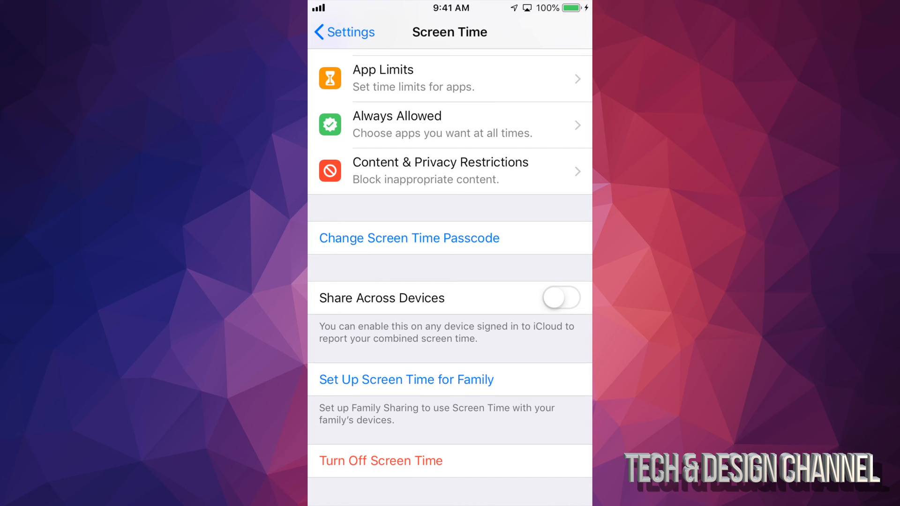
pyautogui.click(381, 460)
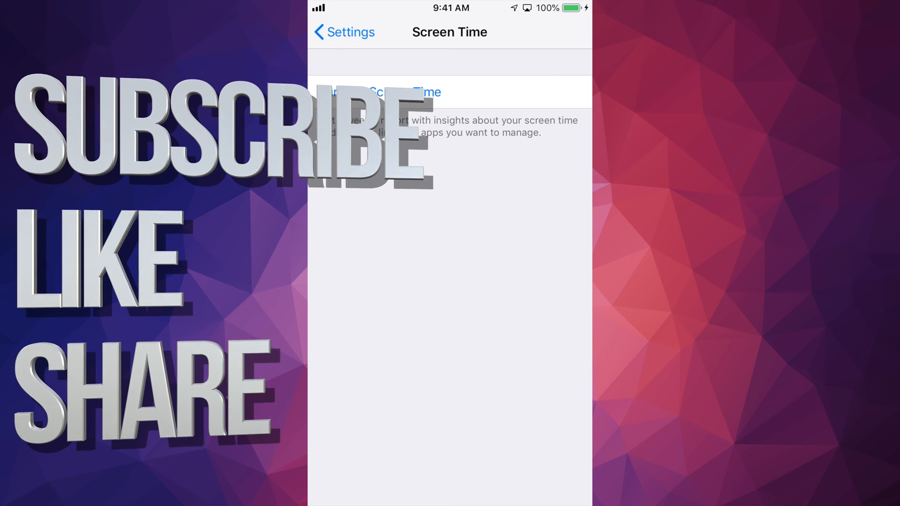
pyautogui.click(343, 31)
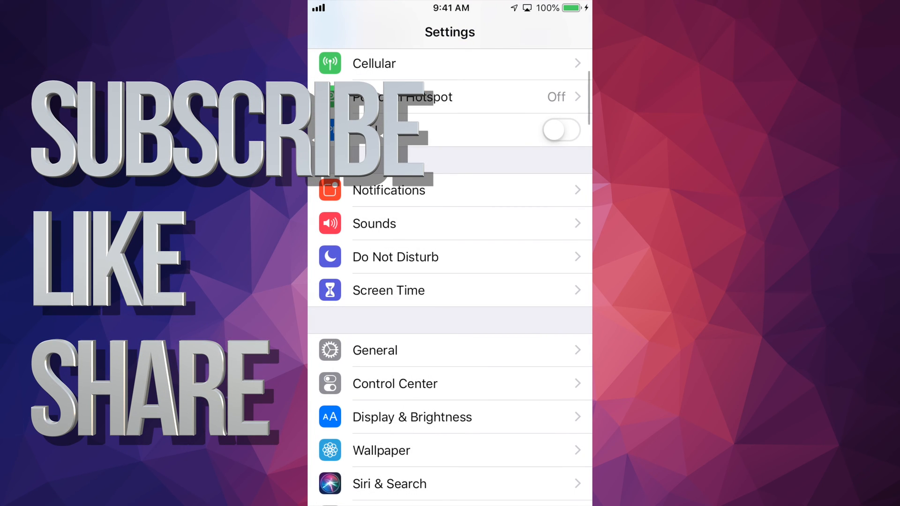